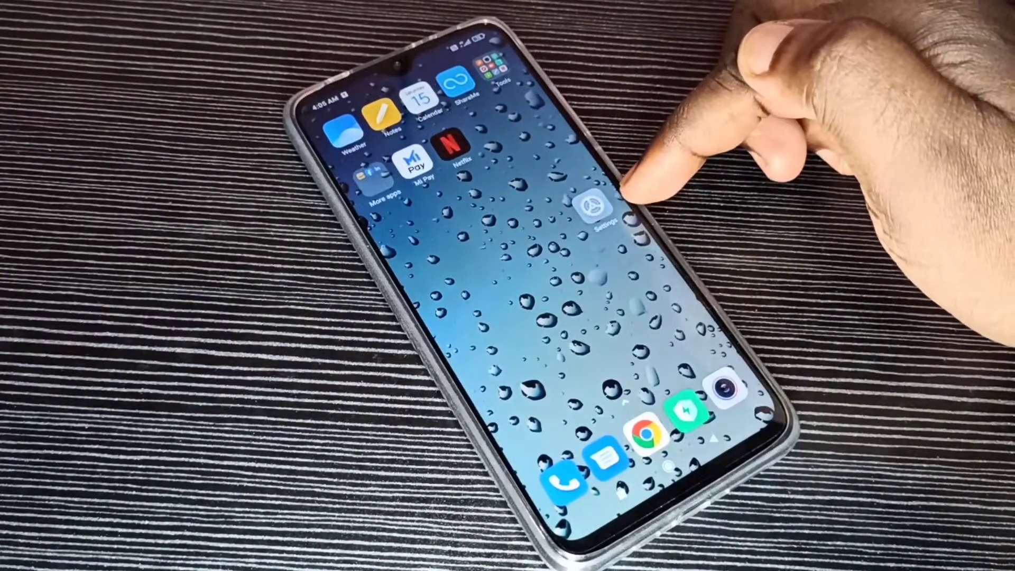
Open About phone's All specs list and scroll toward Kernel version for the hidden Testing menu
{"action": "left_click", "coordinate": [603, 211]}
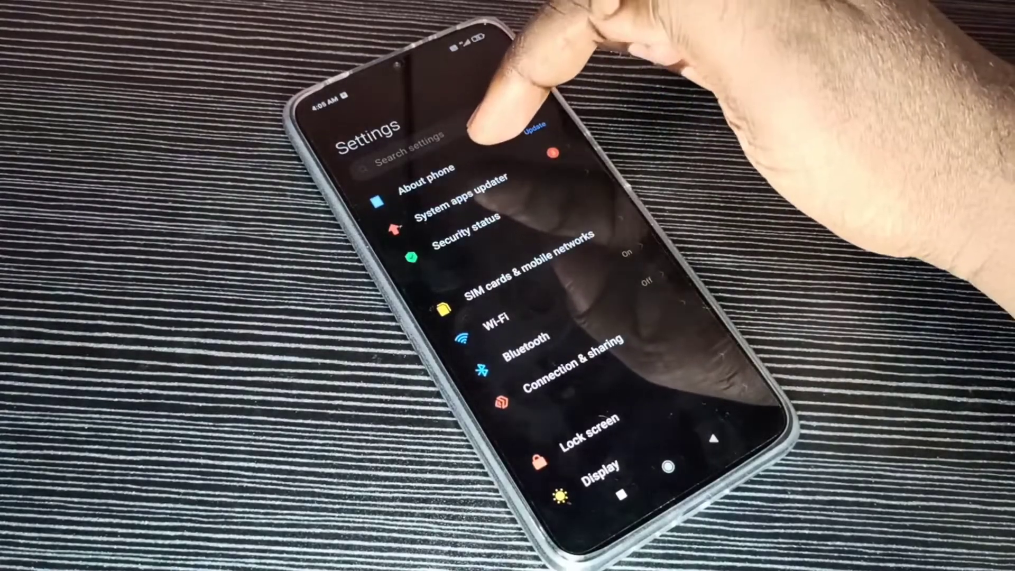
{"action": "left_click", "coordinate": [424, 168]}
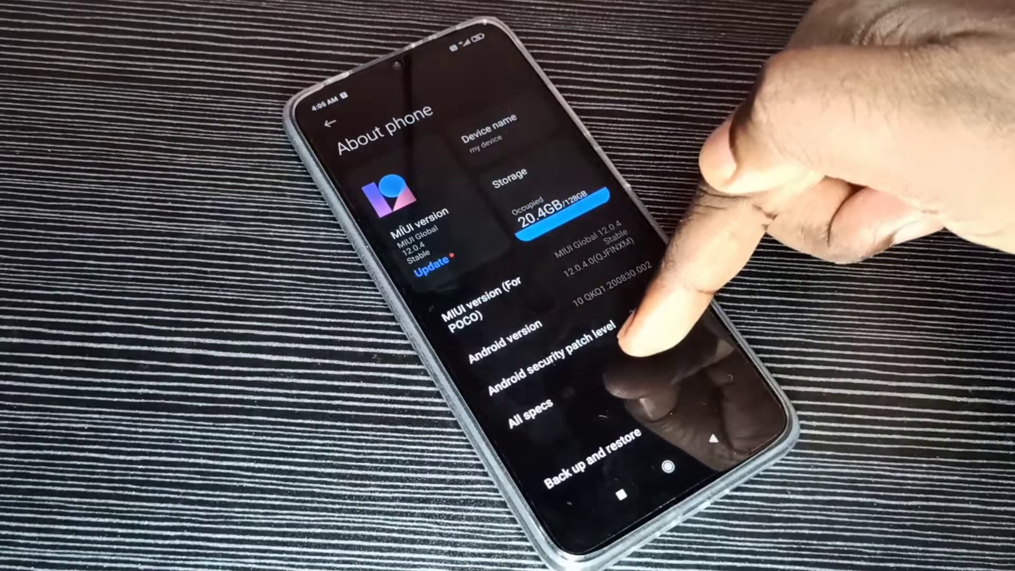
{"action": "left_click", "coordinate": [534, 422]}
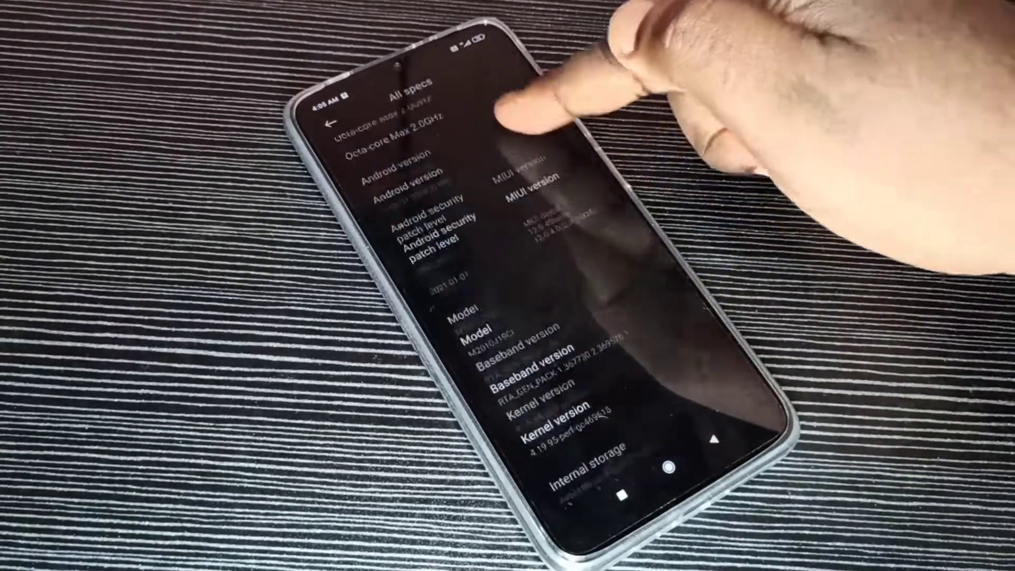
{"action": "scroll", "scroll_direction": "down", "scroll_amount": 3}
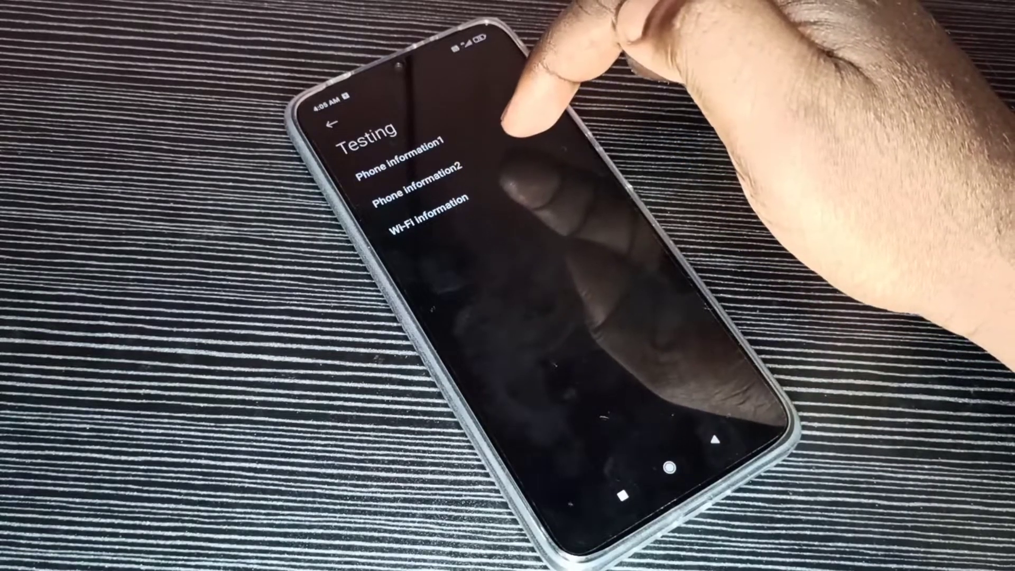
On Phone information2, set preferred network type to LTE/TD-SCDMA/UMTS
{"action": "left_click", "coordinate": [416, 188]}
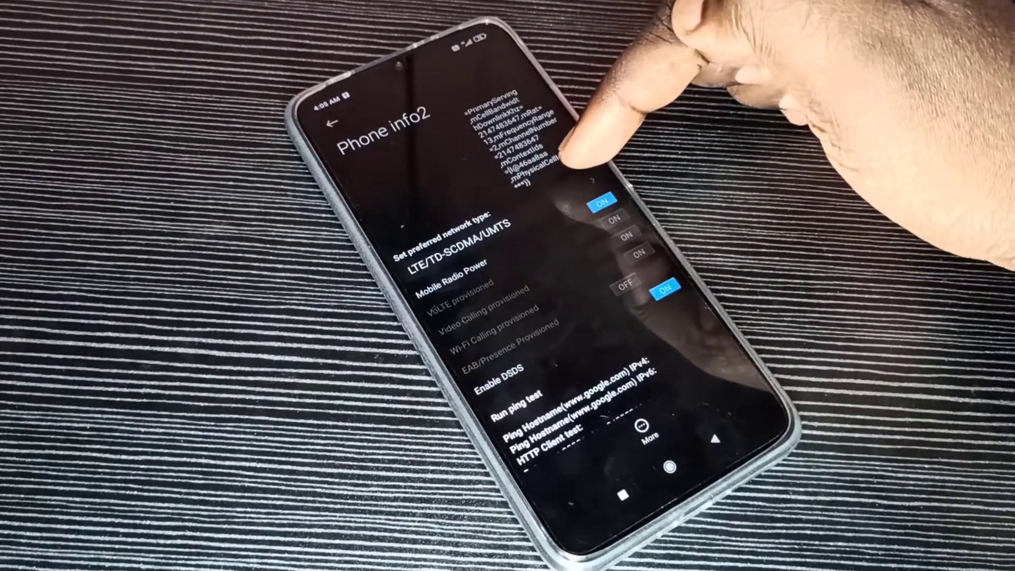
{"action": "left_click", "coordinate": [460, 253]}
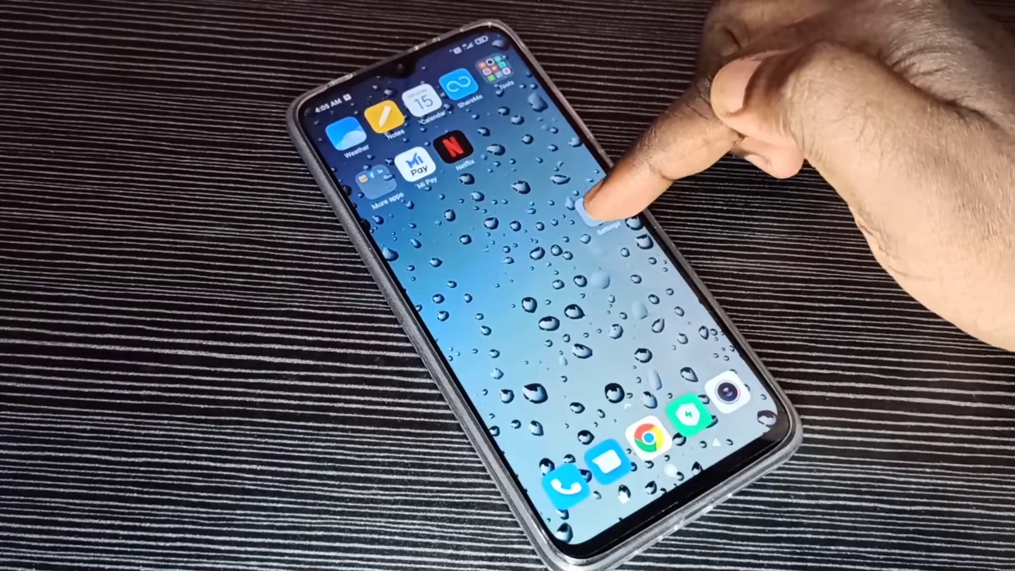
Reopen Settings and go to SIM cards & mobile networks
{"action": "left_click", "coordinate": [599, 195]}
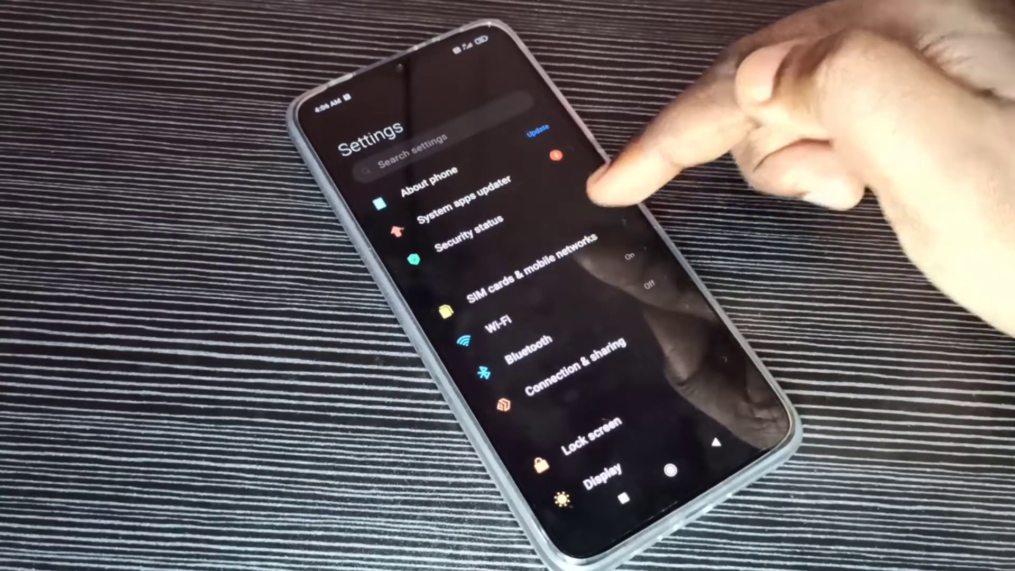
{"action": "left_click", "coordinate": [525, 271]}
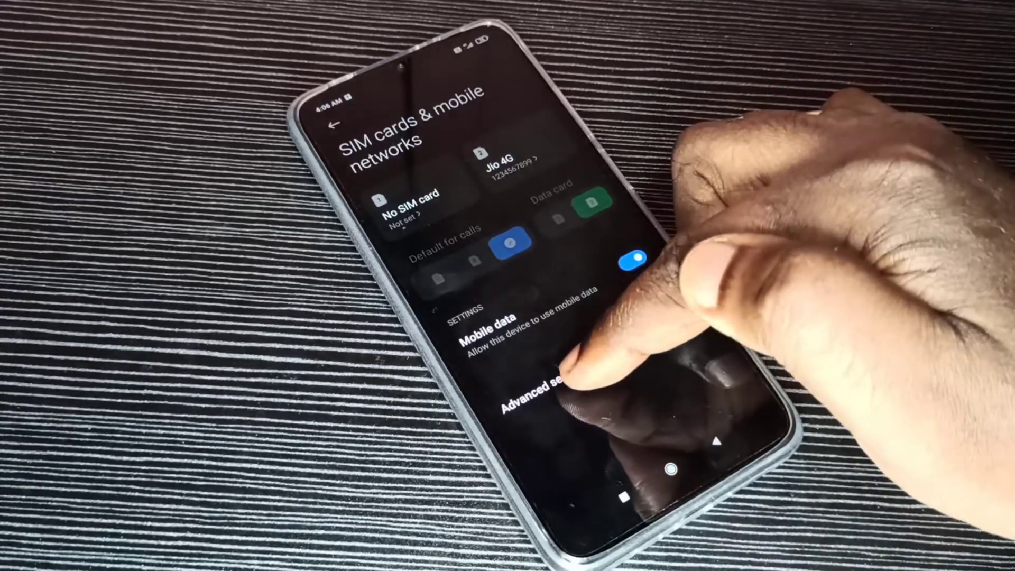
Set Data roaming to Always under Advanced settings and accept the carrier fee warning
{"action": "left_click", "coordinate": [537, 395]}
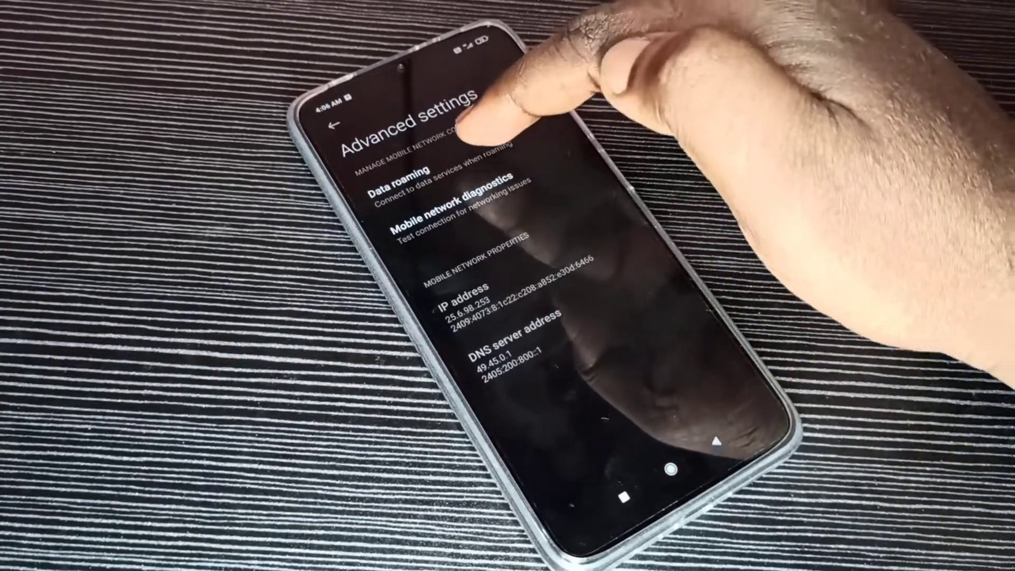
{"action": "left_click", "coordinate": [401, 187]}
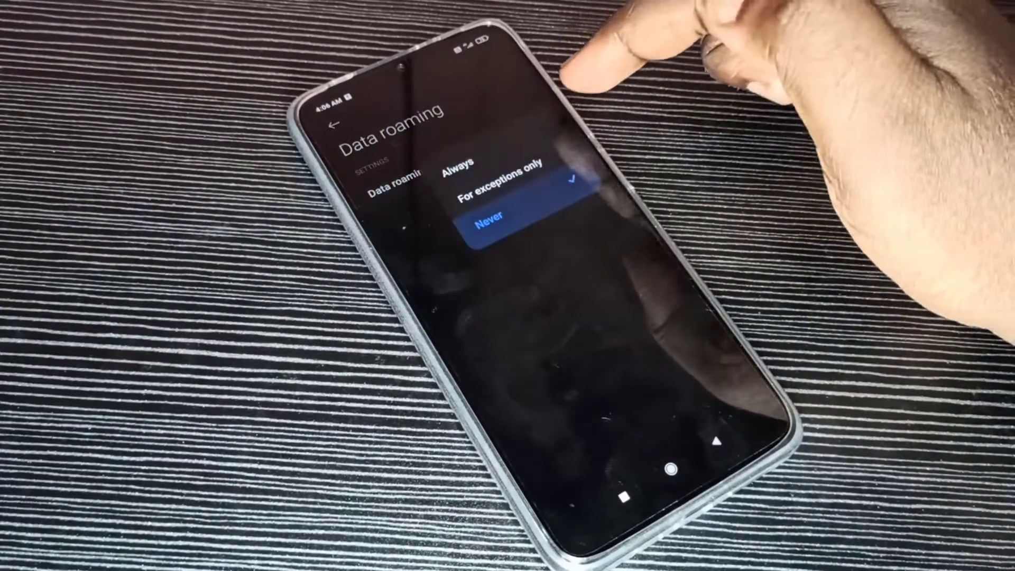
{"action": "left_click", "coordinate": [459, 172]}
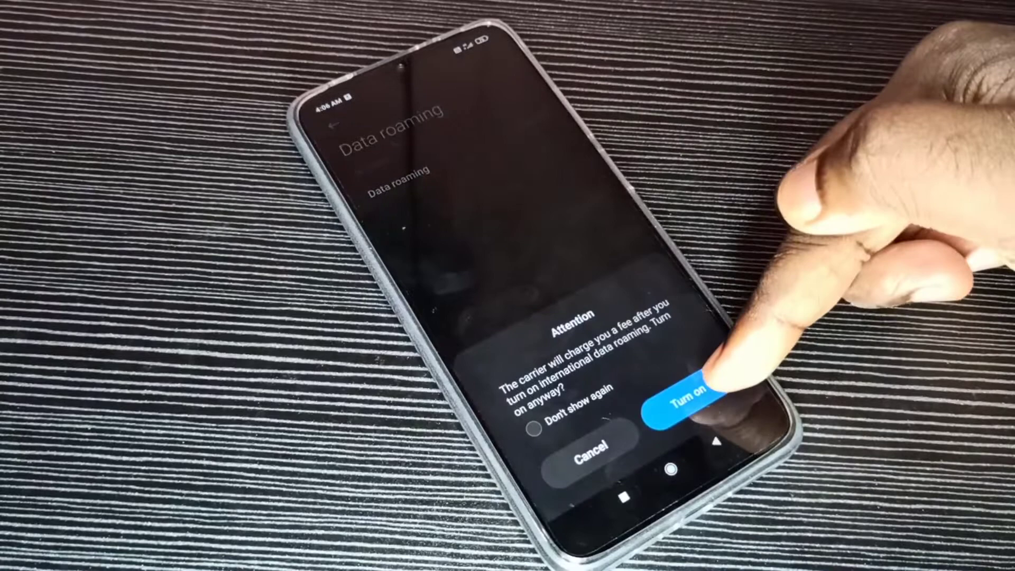
{"action": "left_click", "coordinate": [673, 389]}
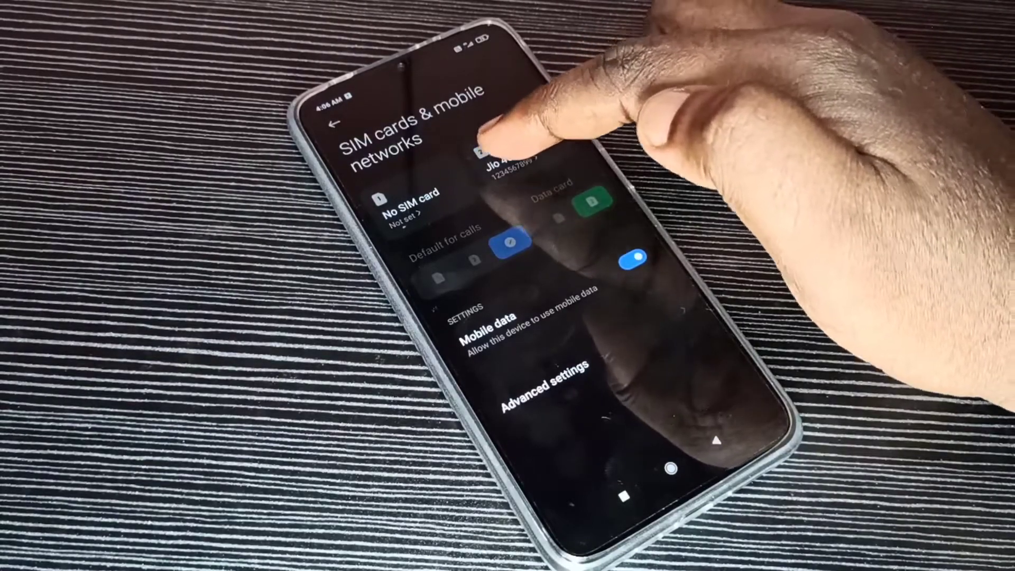
Open the Jio 4G SIM's Access point names list
{"action": "left_click", "coordinate": [505, 149]}
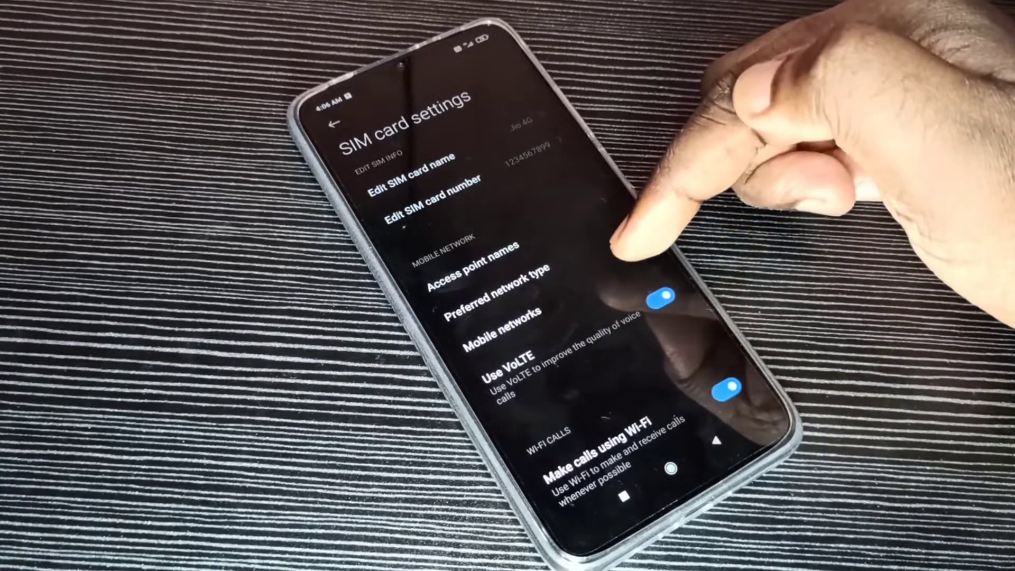
{"action": "left_click", "coordinate": [498, 327]}
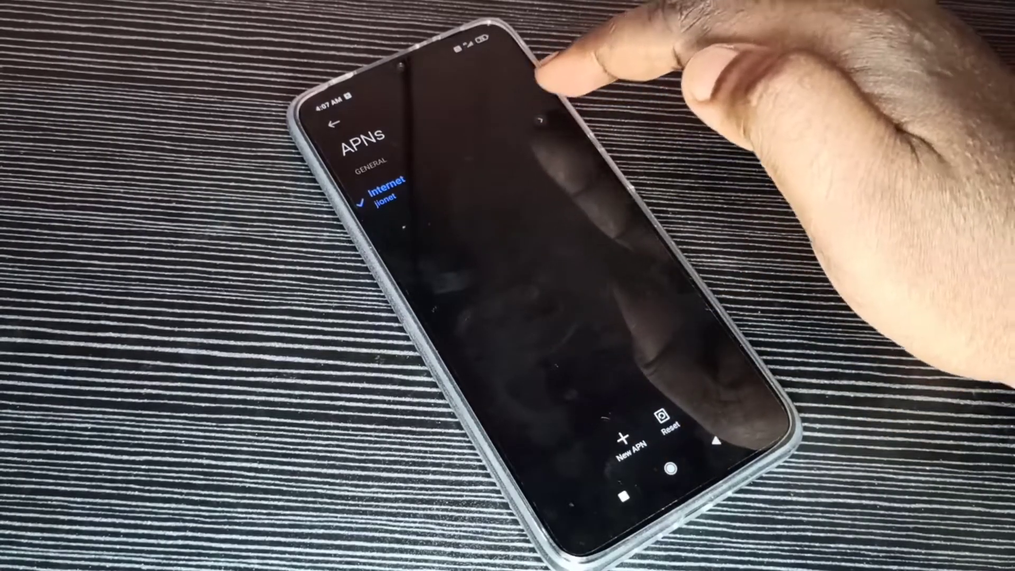
Change the jionet Internet APN's bearer to LTE and return home
{"action": "left_click", "coordinate": [376, 200]}
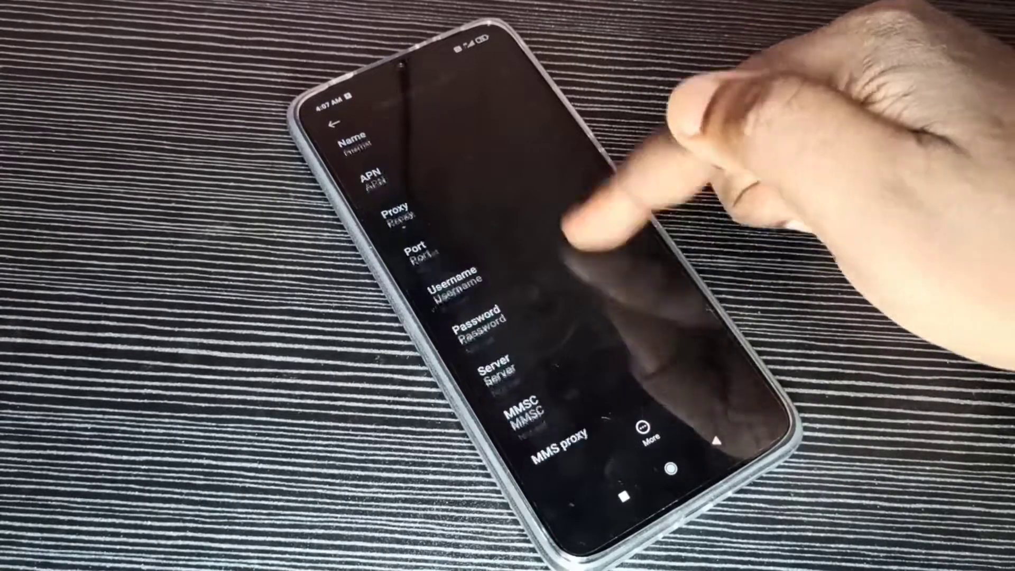
{"action": "scroll", "scroll_direction": "down", "scroll_amount": 3}
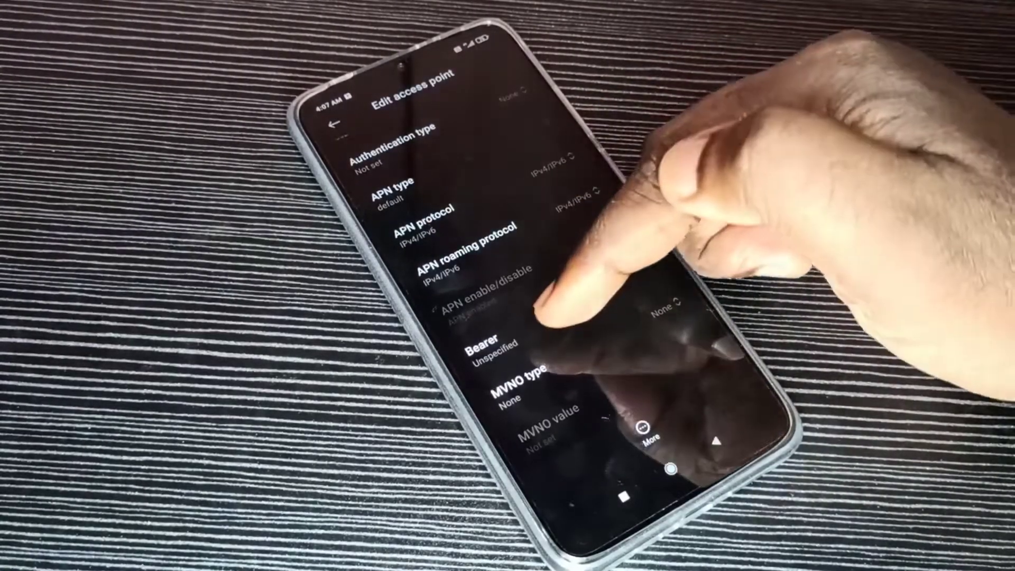
{"action": "left_click", "coordinate": [488, 350]}
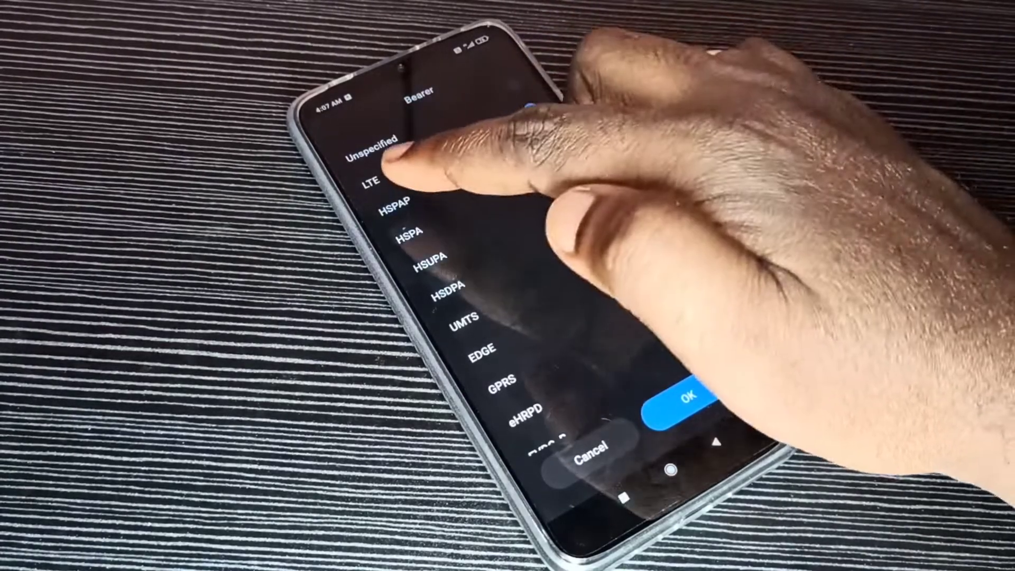
{"action": "left_click", "coordinate": [381, 179]}
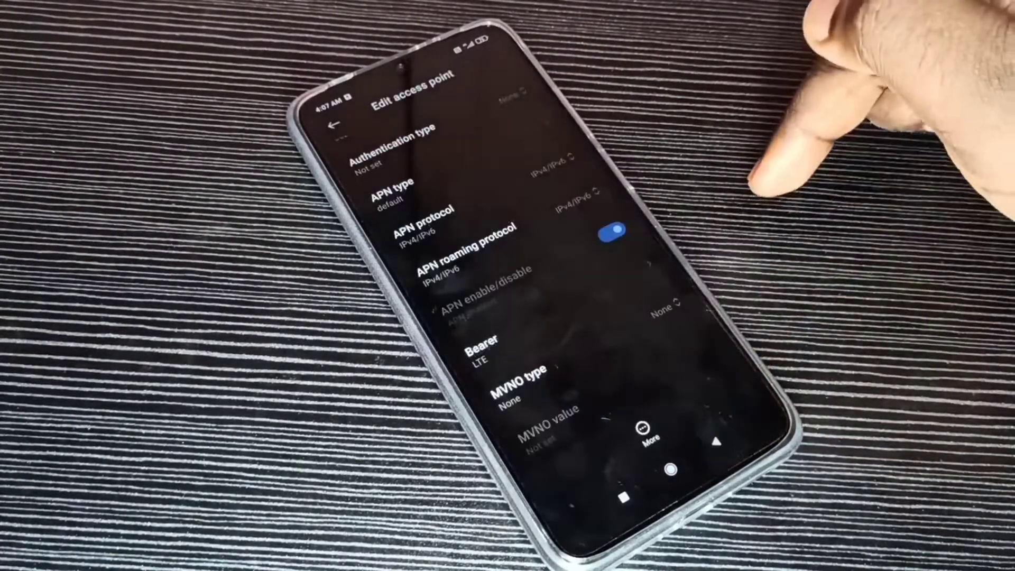
{"action": "left_click", "coordinate": [334, 125]}
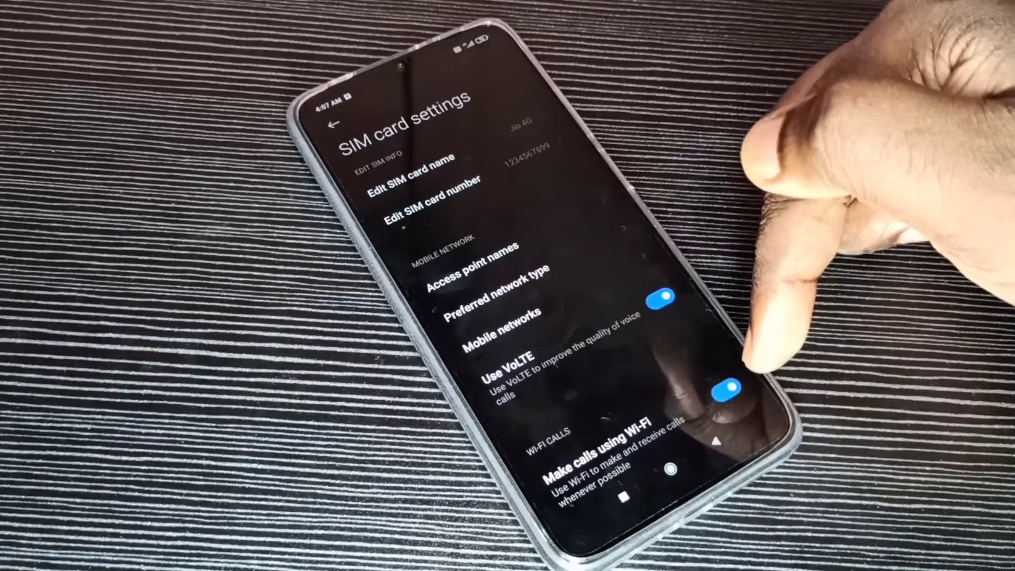
{"action": "left_click", "coordinate": [725, 386]}
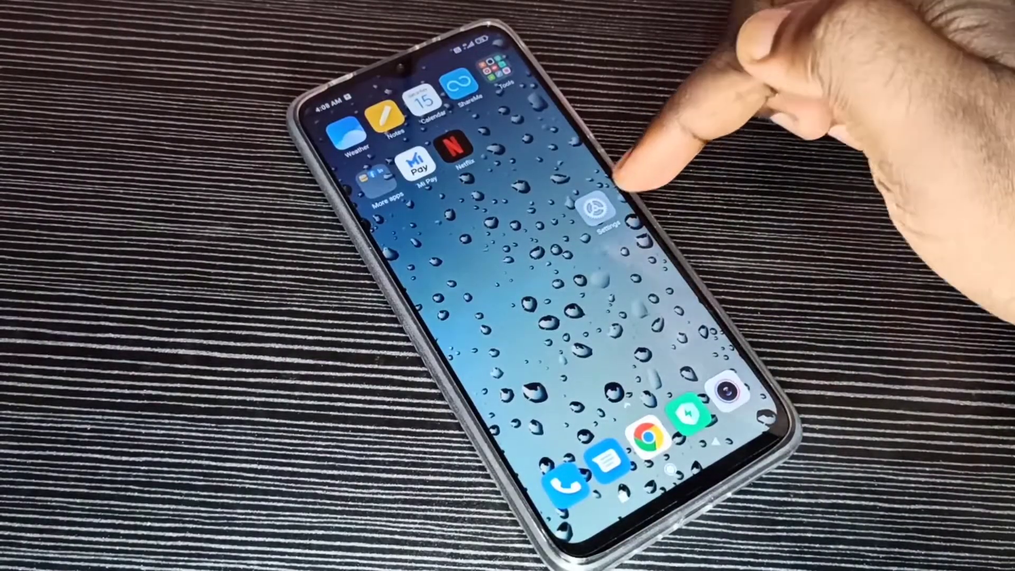
Reset Wi-Fi, mobile networks and Bluetooth settings from Settings and confirm with OK
{"action": "left_click", "coordinate": [605, 211]}
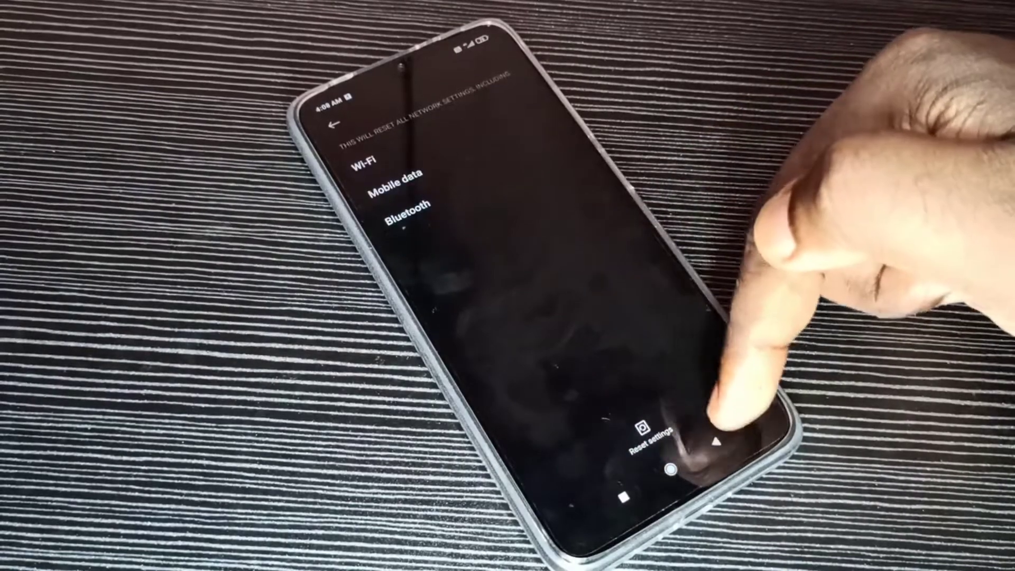
{"action": "left_click", "coordinate": [640, 441]}
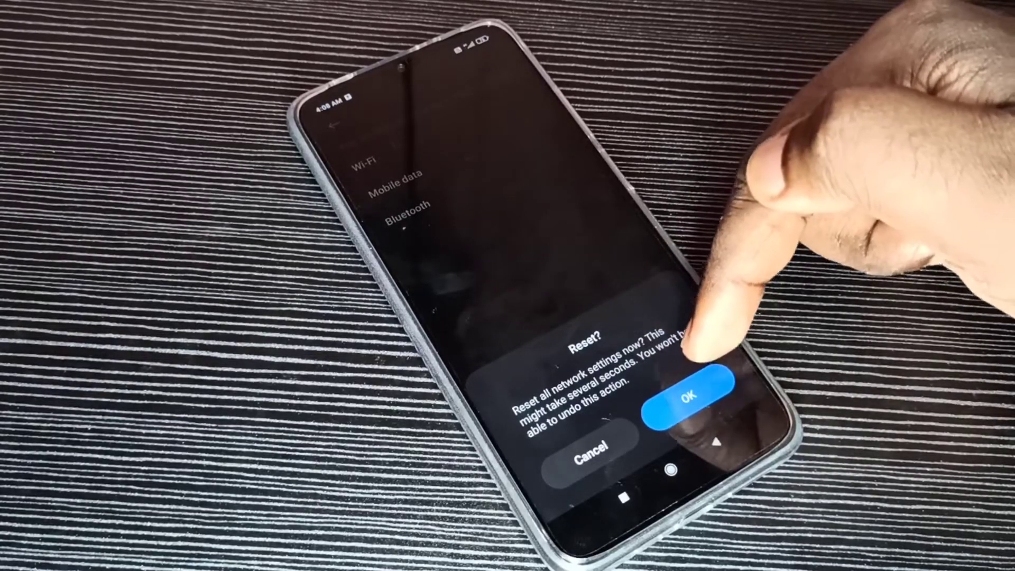
{"action": "left_click", "coordinate": [707, 396]}
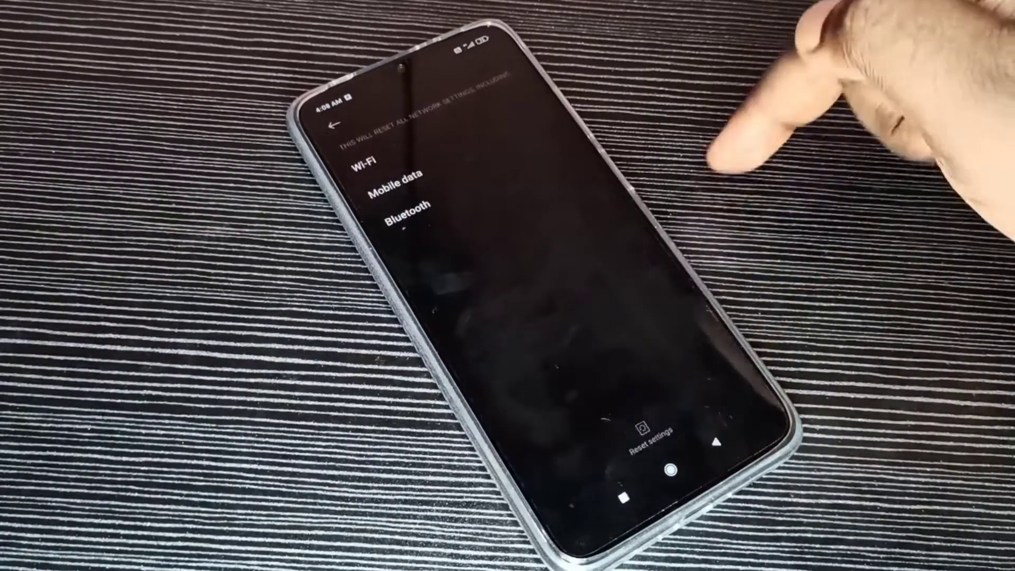